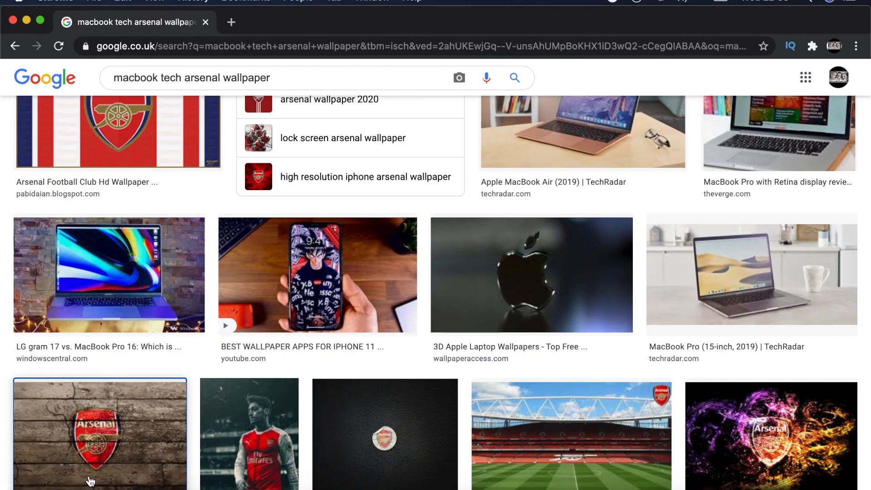
mouse_move(78, 380)
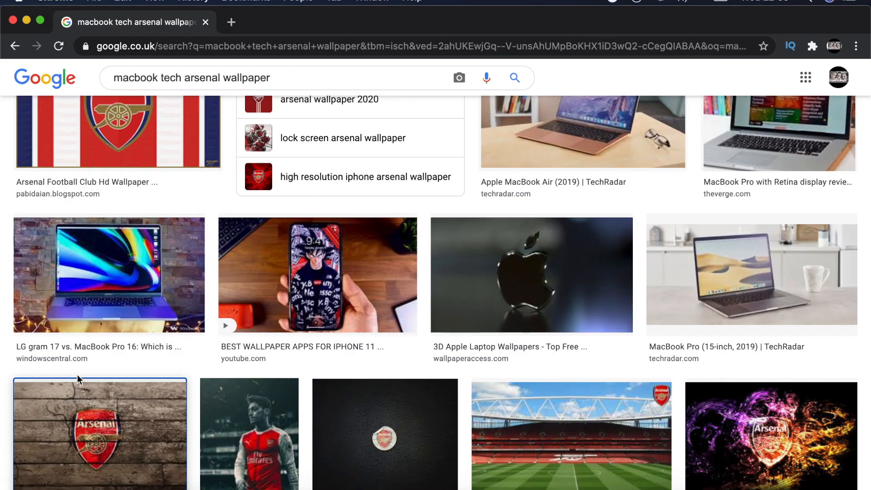
mouse_move(126, 390)
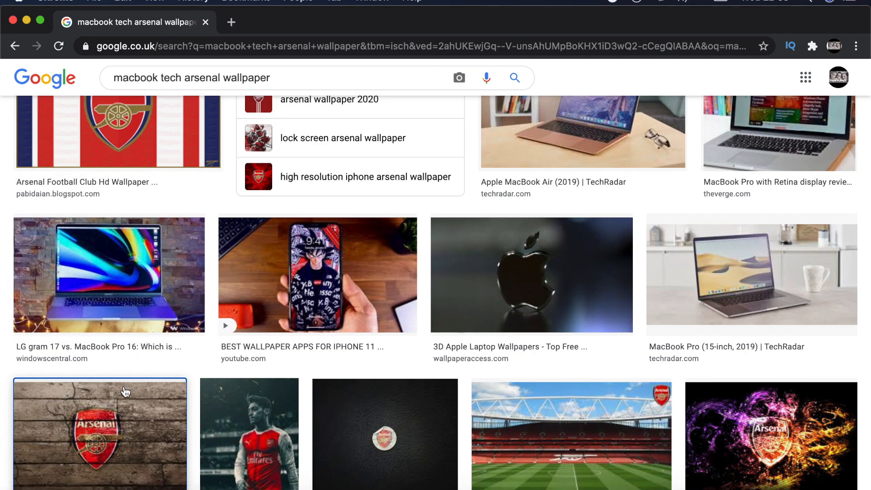
mouse_move(420, 365)
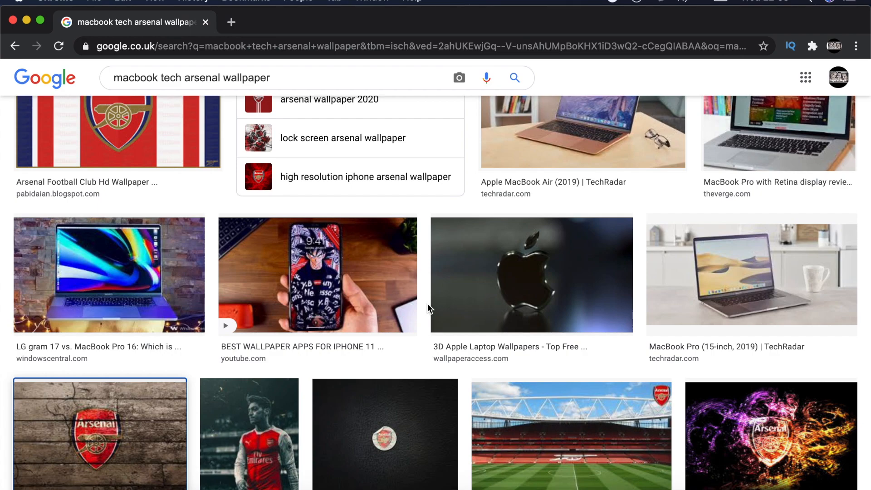
mouse_move(426, 305)
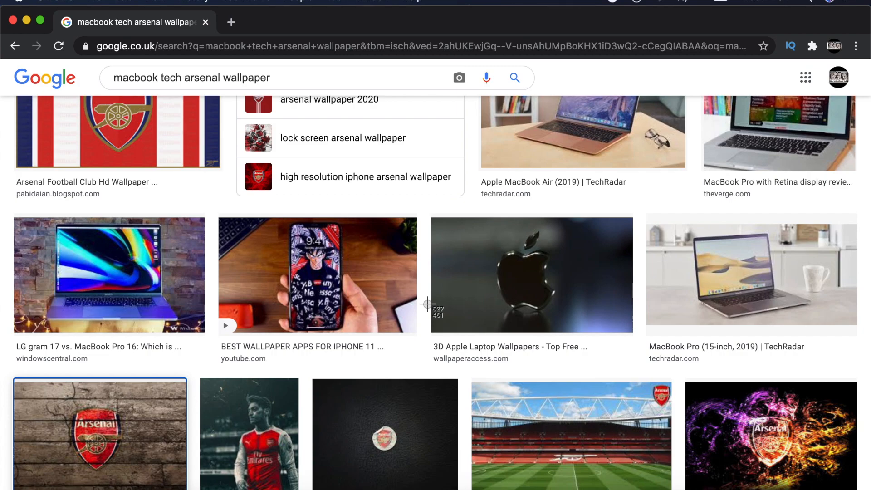
mouse_move(431, 216)
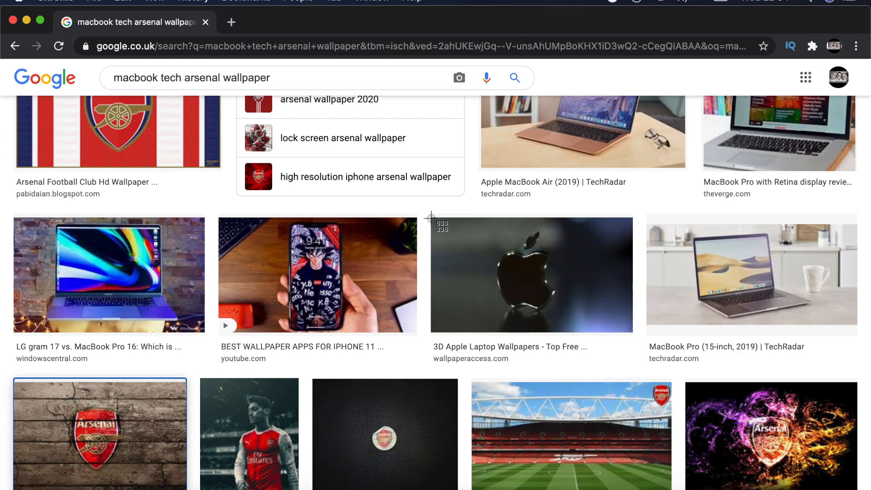
mouse_move(430, 218)
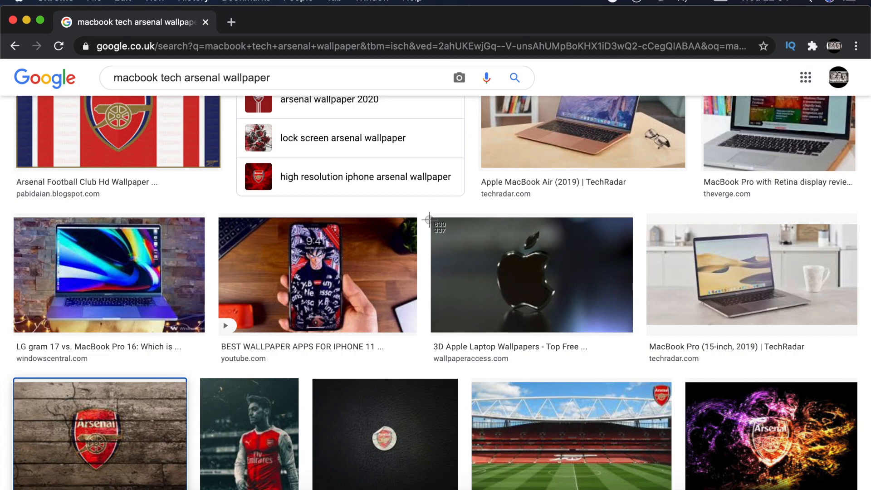
mouse_move(431, 225)
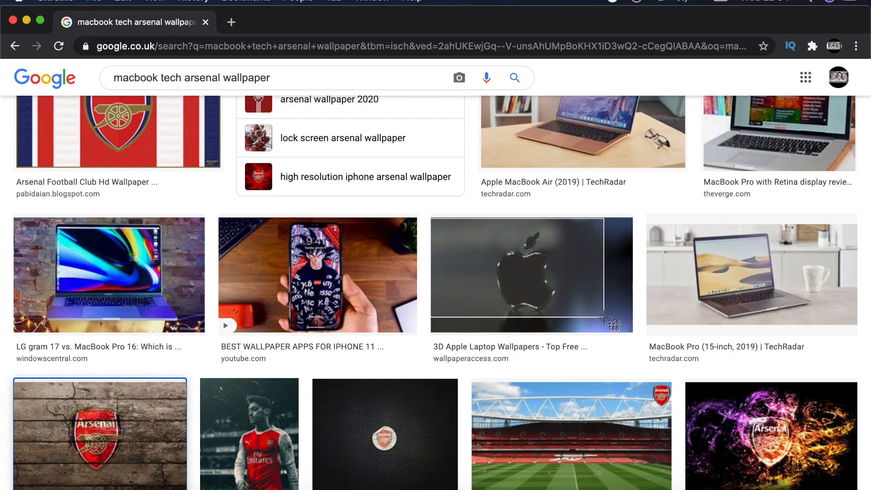
mouse_move(632, 332)
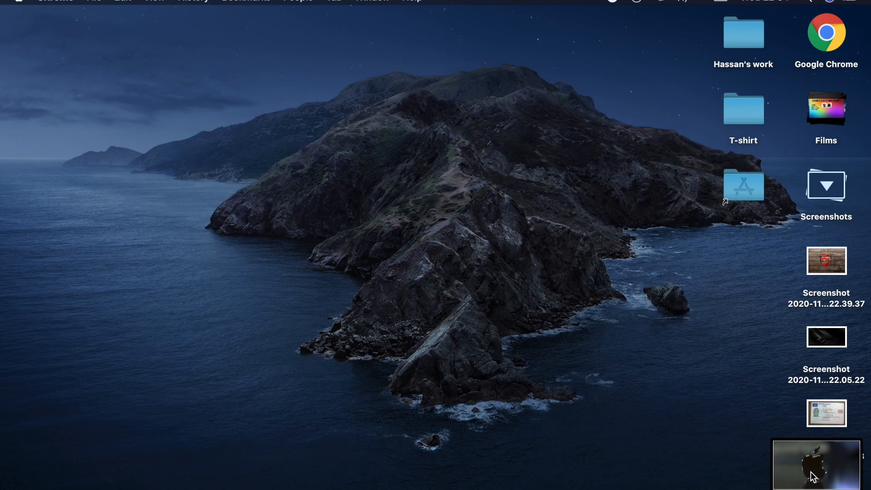
- Preview the Apple logo capture in Markup and keep it as a desktop screenshot file
left_click(816, 465)
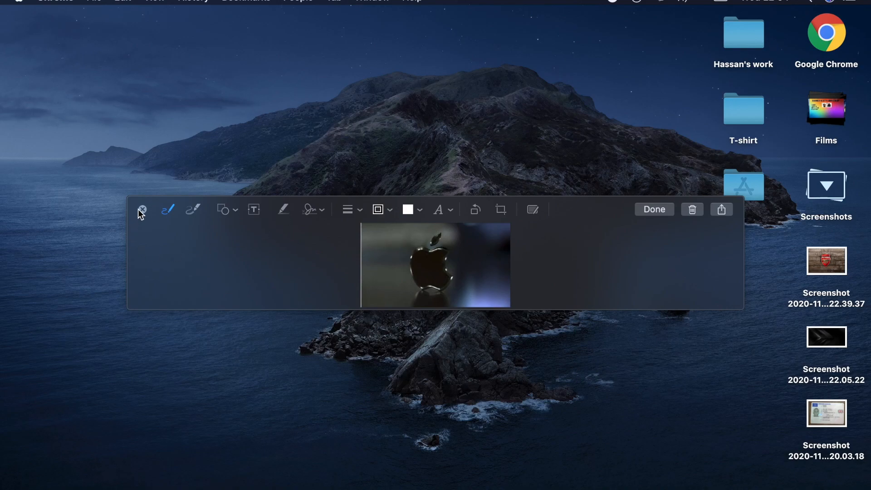
left_click(142, 209)
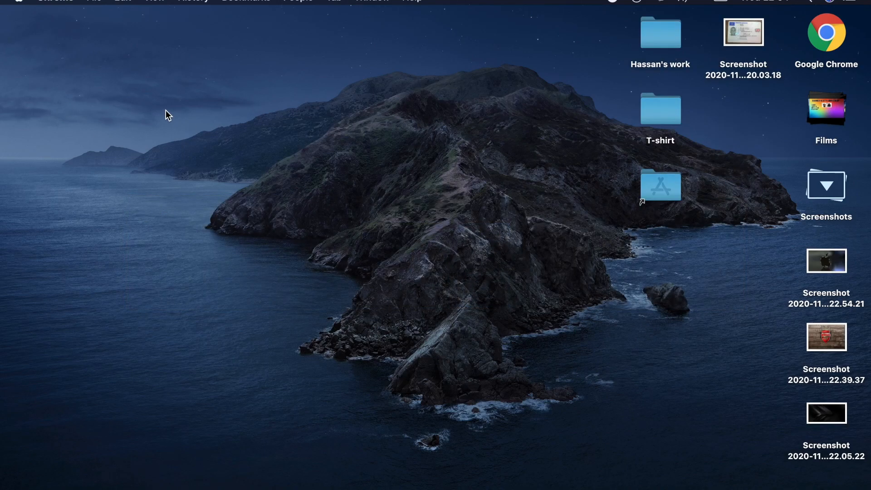
mouse_move(18, 4)
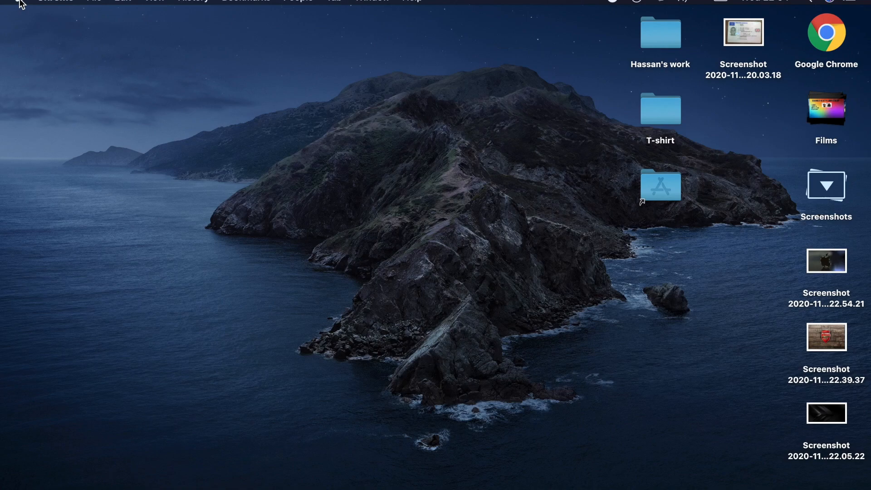
- Launch System Preferences from the Apple menu
left_click(11, 3)
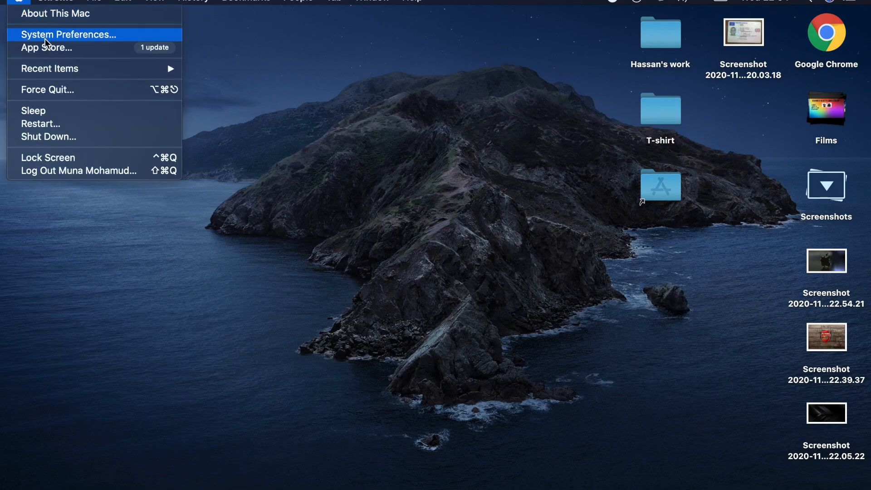
left_click(69, 34)
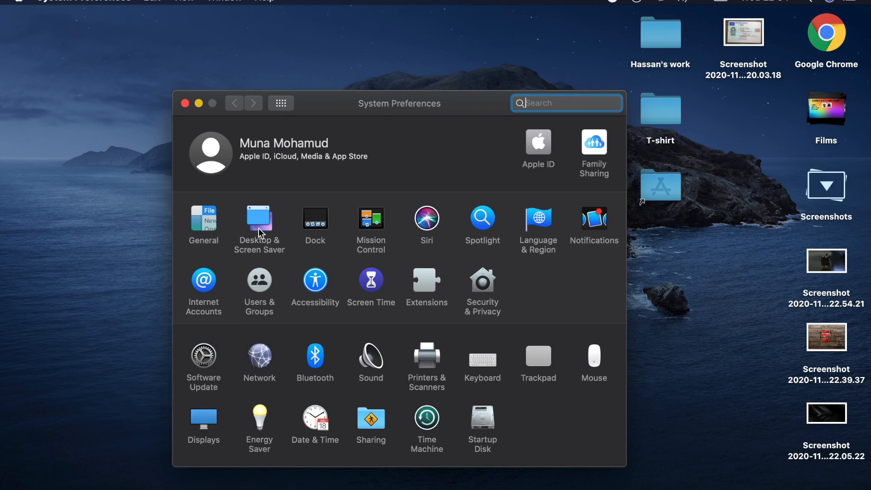
- Show the Desktop & Screen Saver settings, currently on Catalina Night
left_click(258, 217)
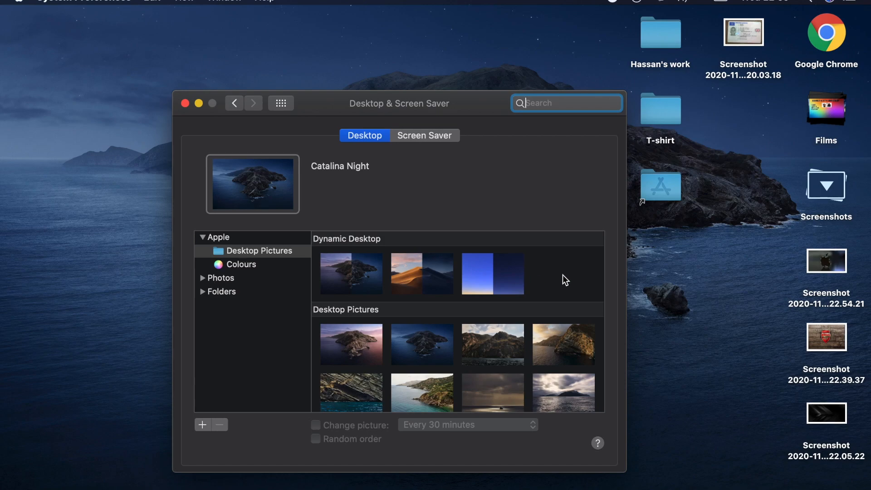
- Browse the Desktop folder in Finder and preview Screenshot 2020-11-04 at 22.39.37
left_click(259, 251)
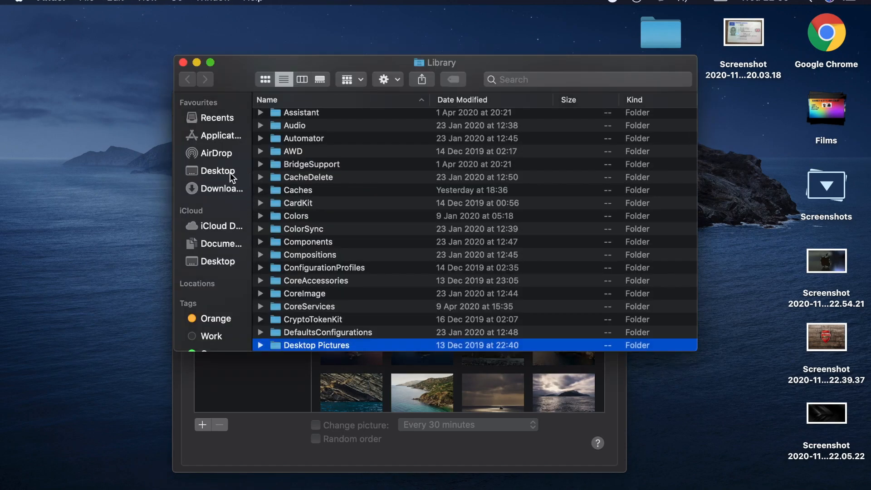
mouse_move(209, 180)
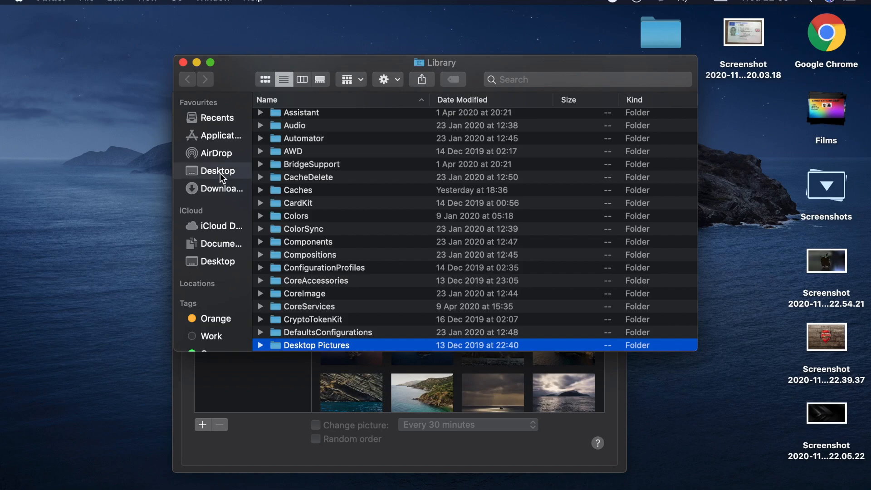
left_click(217, 171)
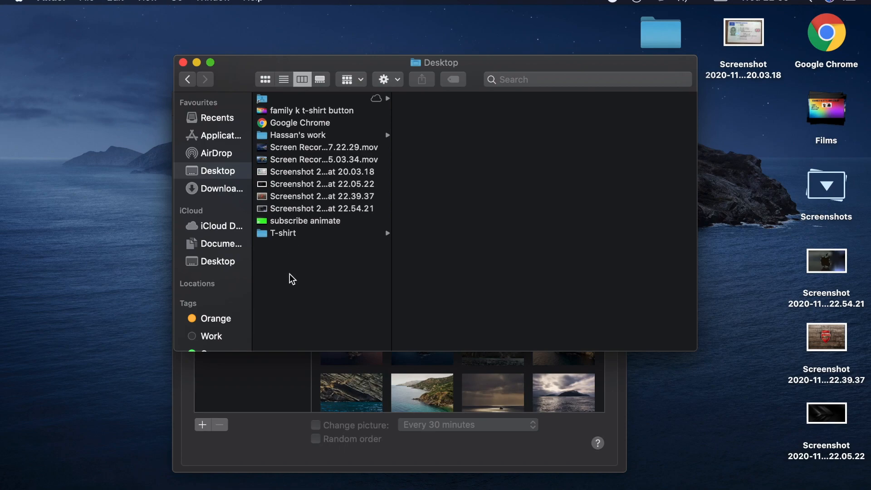
left_click(321, 196)
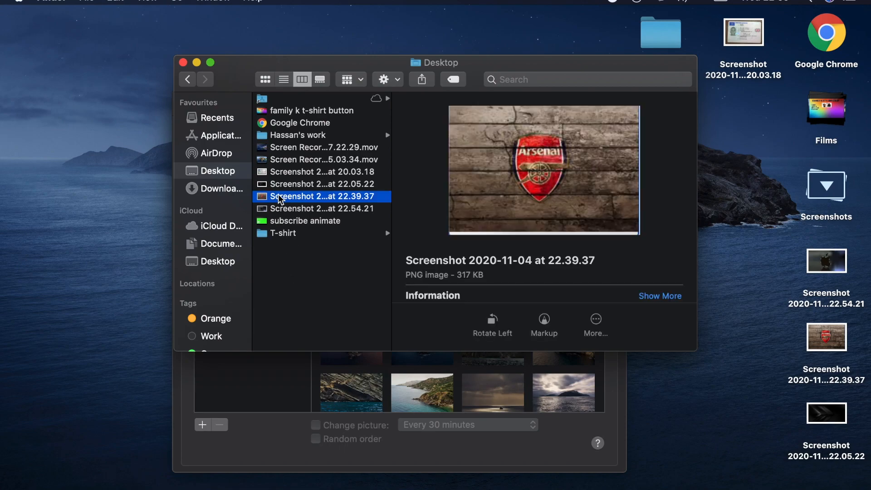
mouse_move(416, 97)
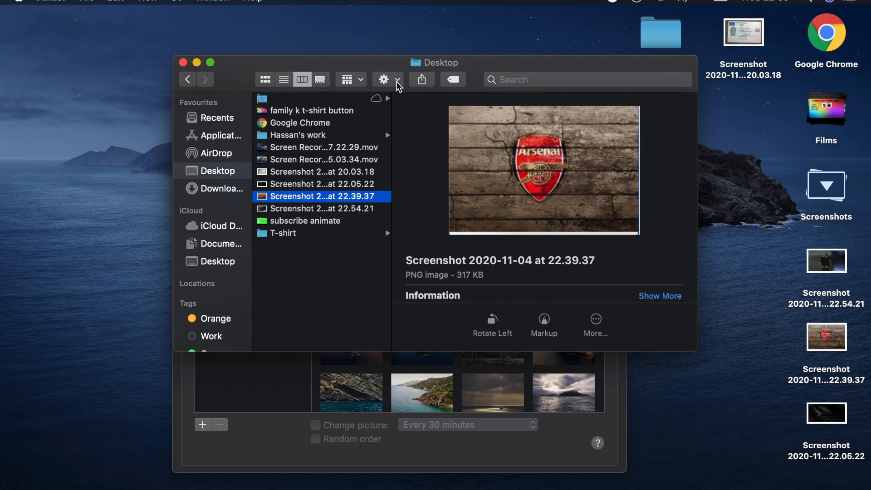
mouse_move(383, 80)
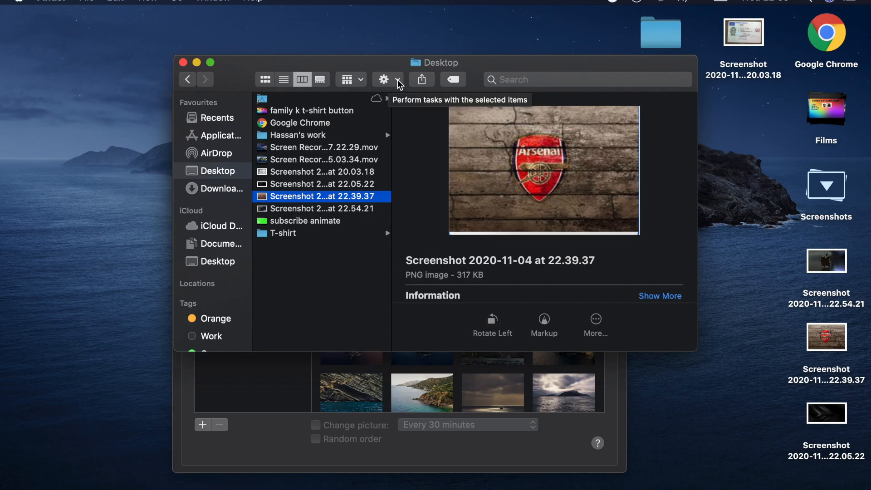
- Set the Arsenal crest screenshot as the desktop picture and close Finder and System Preferences
left_click(383, 80)
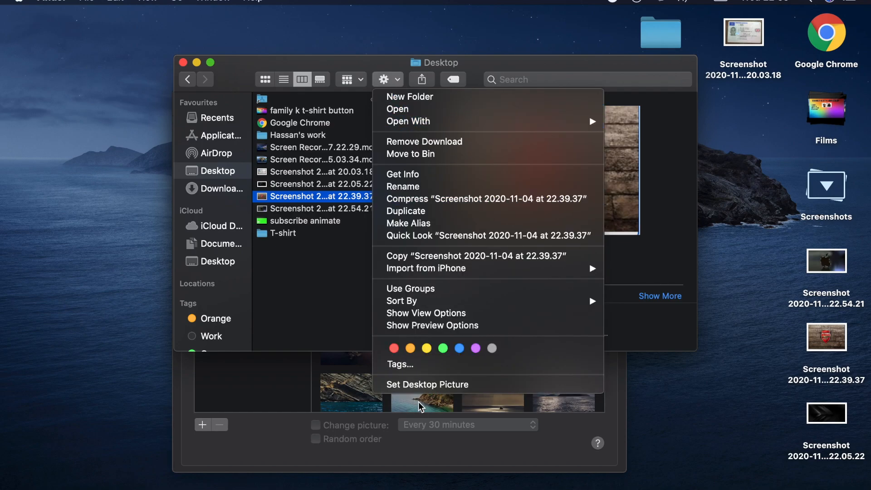
mouse_move(427, 385)
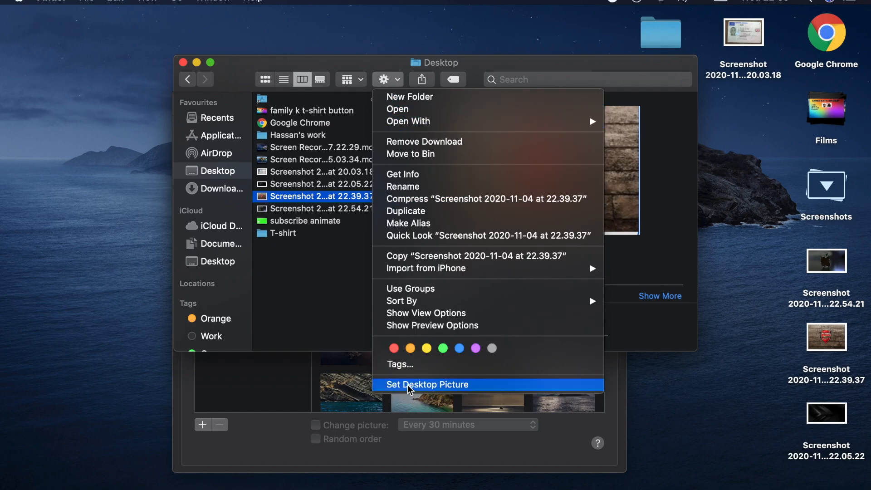
left_click(427, 384)
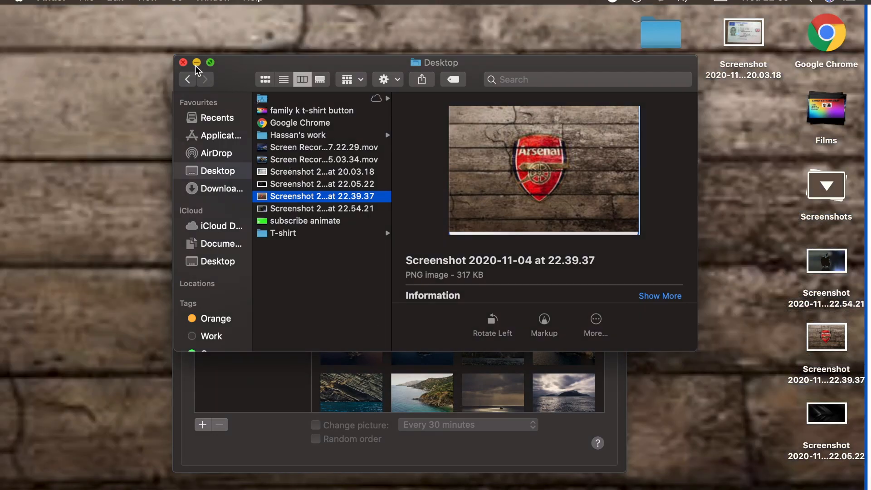
left_click(196, 63)
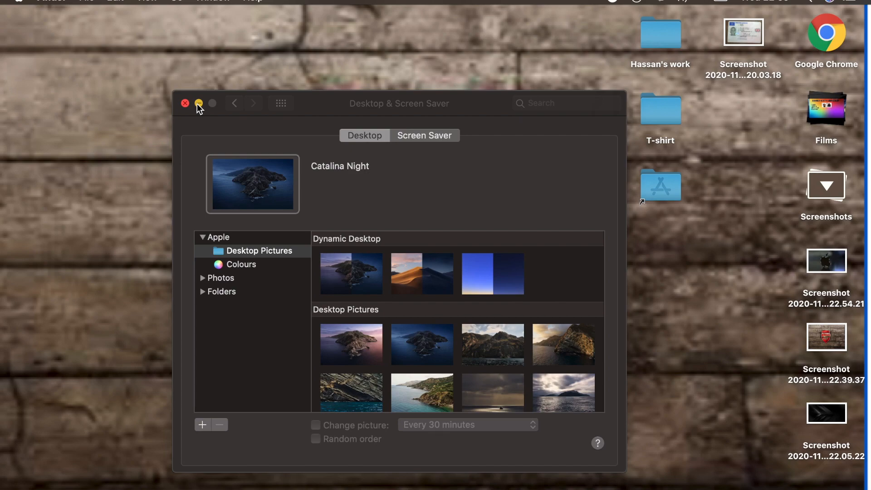
left_click(185, 104)
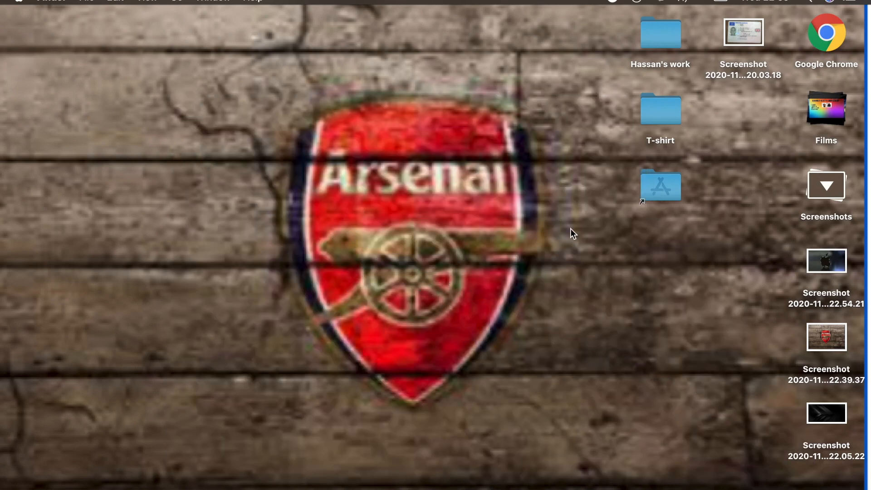